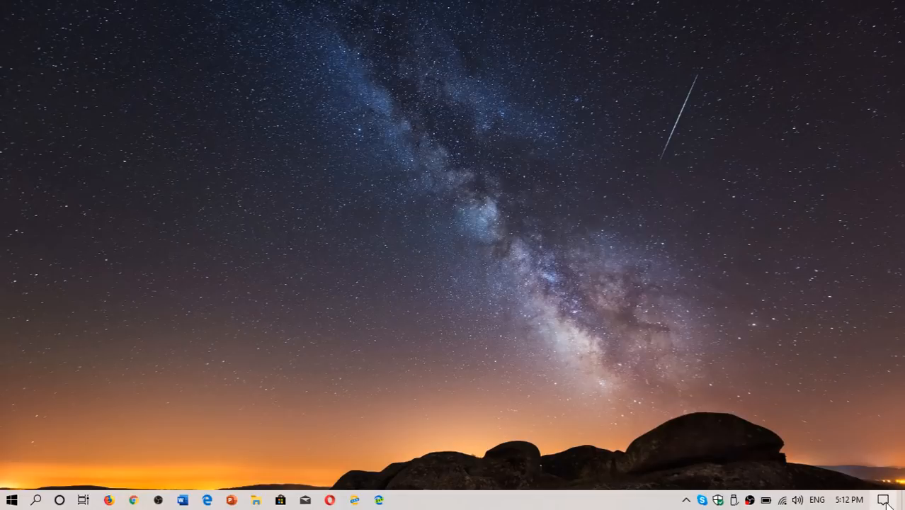
# - Reach the Network & Internet Status page from the Action Center via All settings, showing the lower options
pyautogui.click(884, 498)
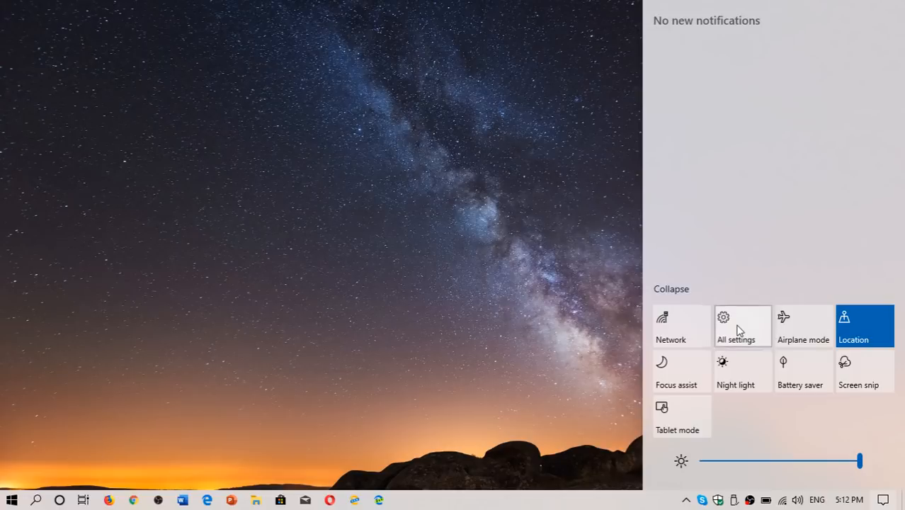
pyautogui.click(737, 326)
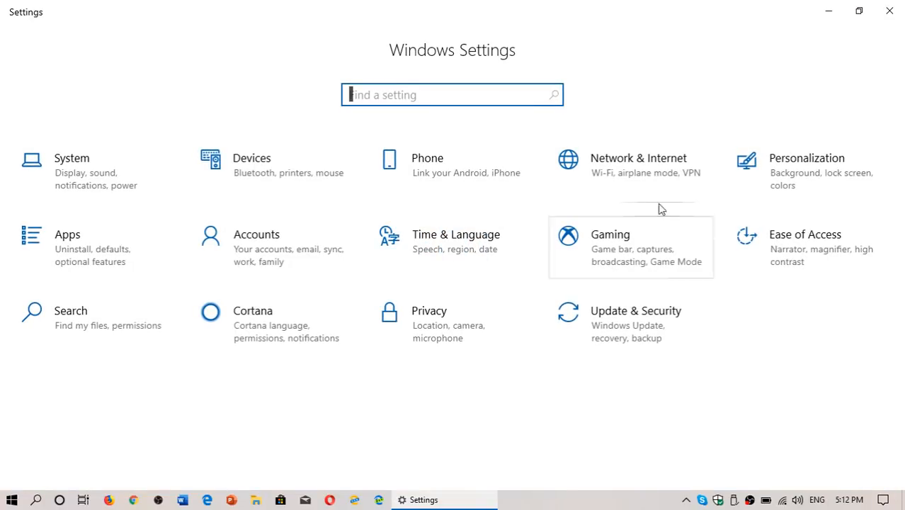
pyautogui.click(637, 164)
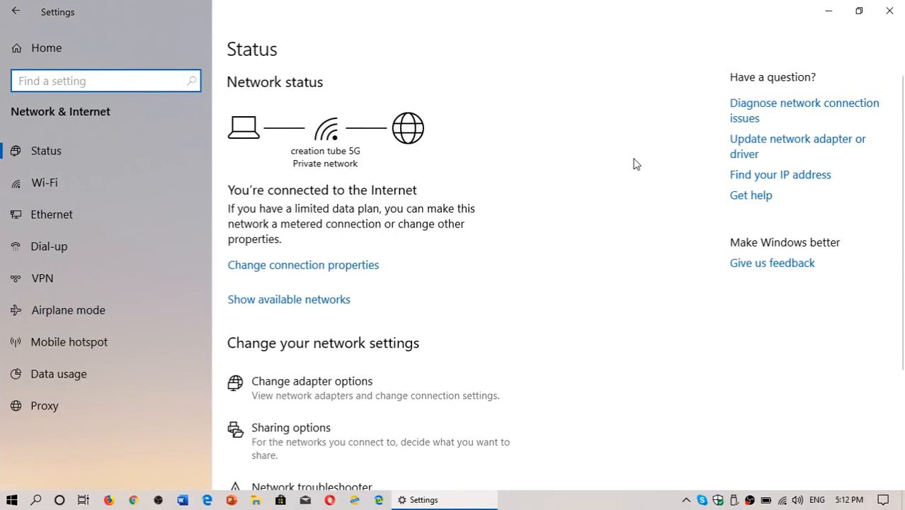
pyautogui.scroll(-3)
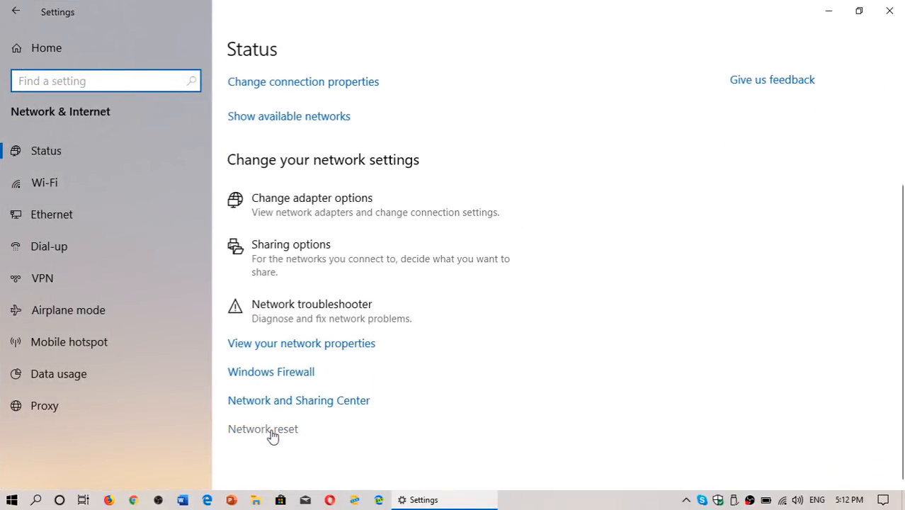
# - Go to the Network reset page so the Reset now button is available
pyautogui.click(263, 427)
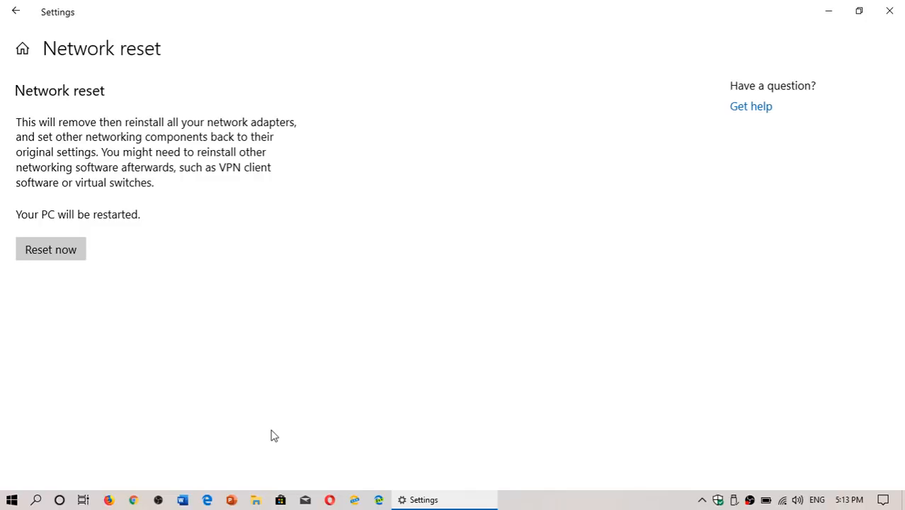
pyautogui.moveTo(51, 249)
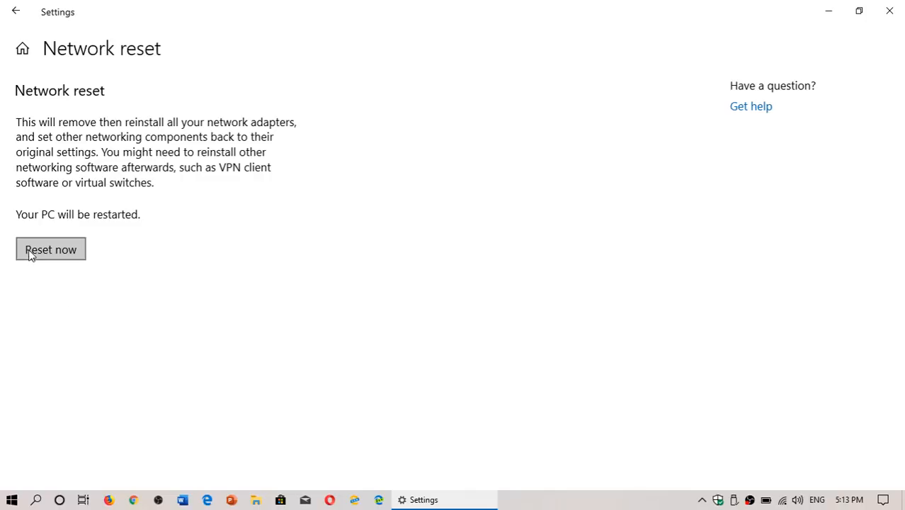
pyautogui.moveTo(827, 10)
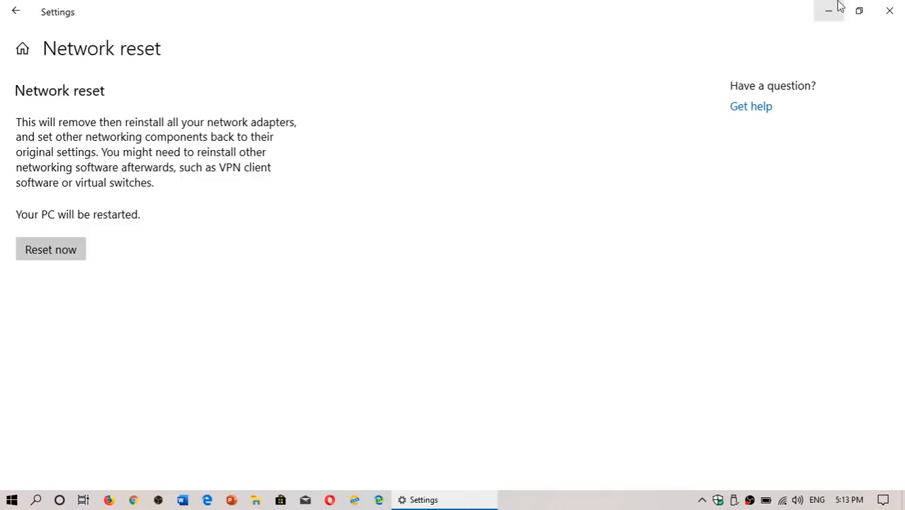